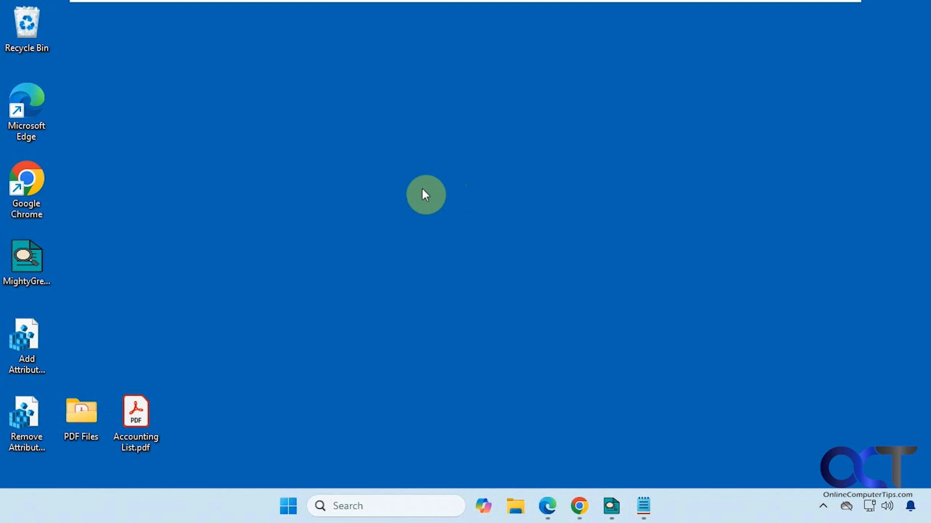
pyautogui.moveTo(292, 262)
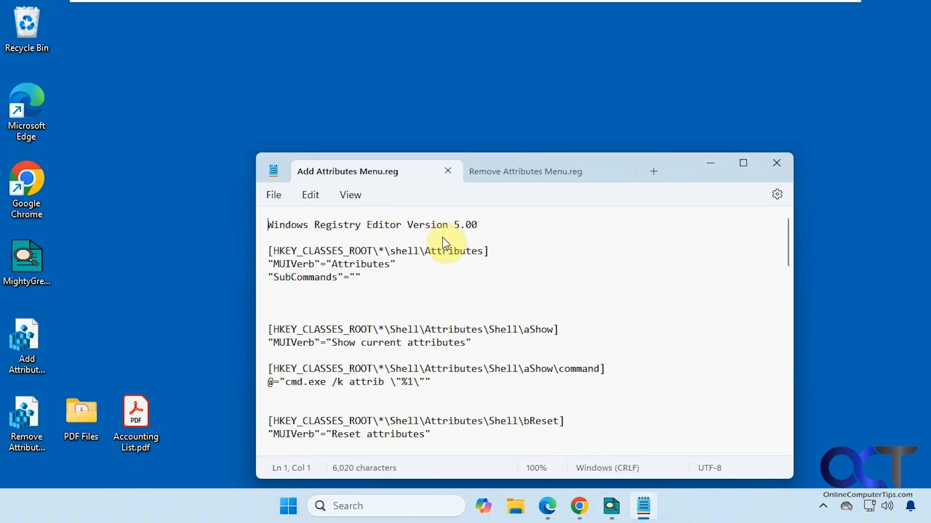
# Step: Review the directory attribute entries in Add Attributes Menu.reg, then close Notepad
pyautogui.scroll(-3)
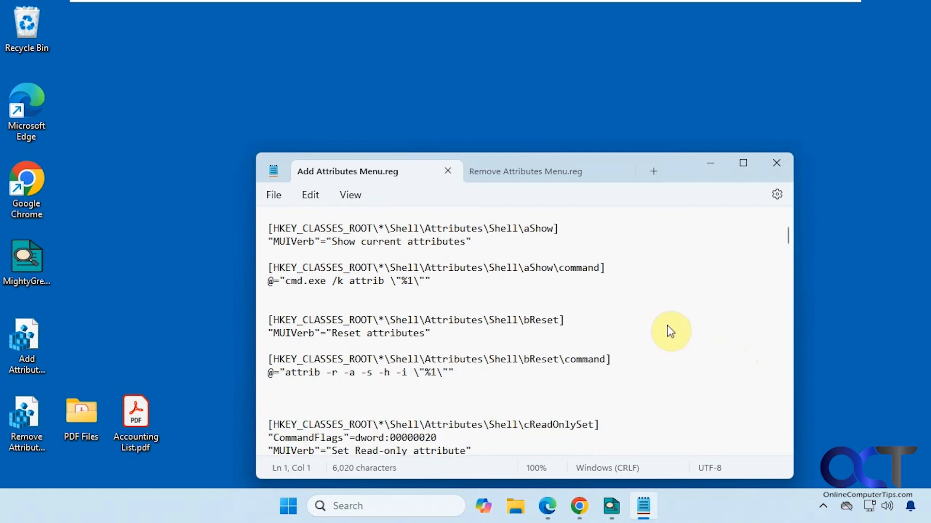
pyautogui.scroll(-3)
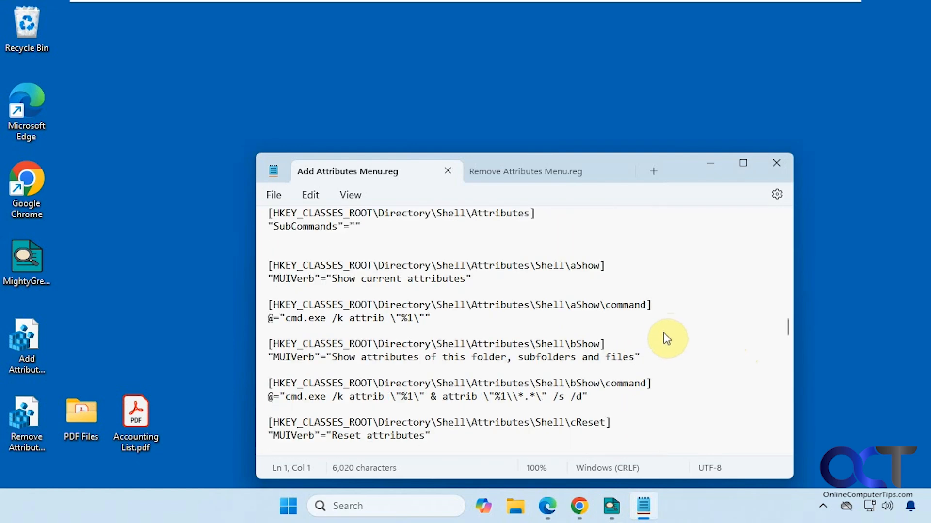
pyautogui.scroll(-3)
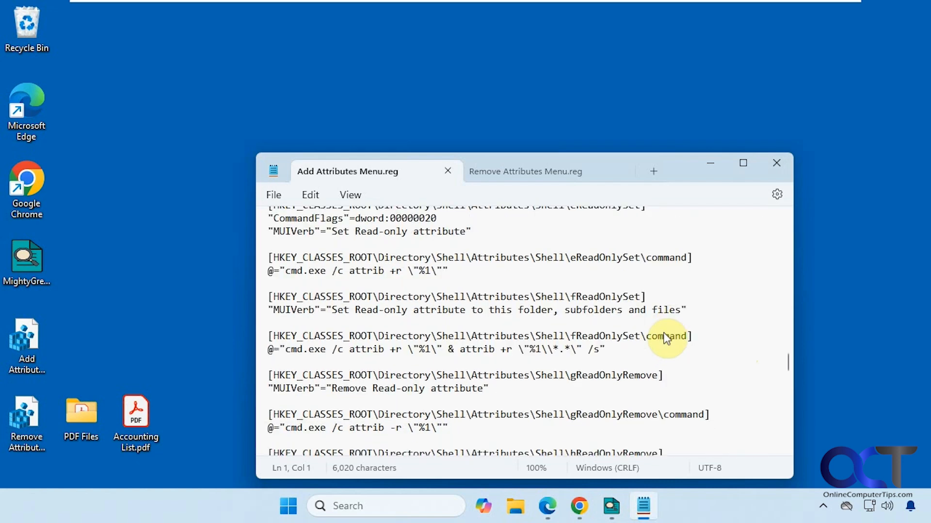
pyautogui.scroll(-3)
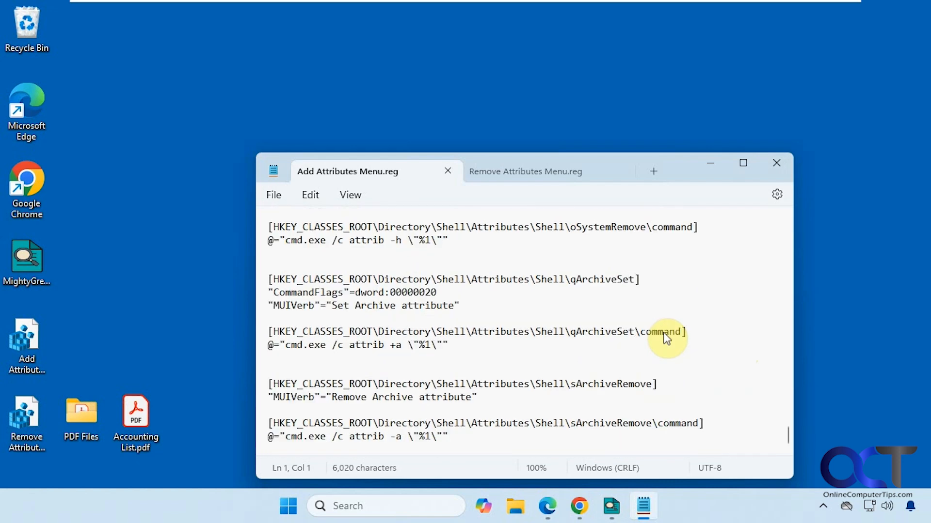
pyautogui.click(525, 172)
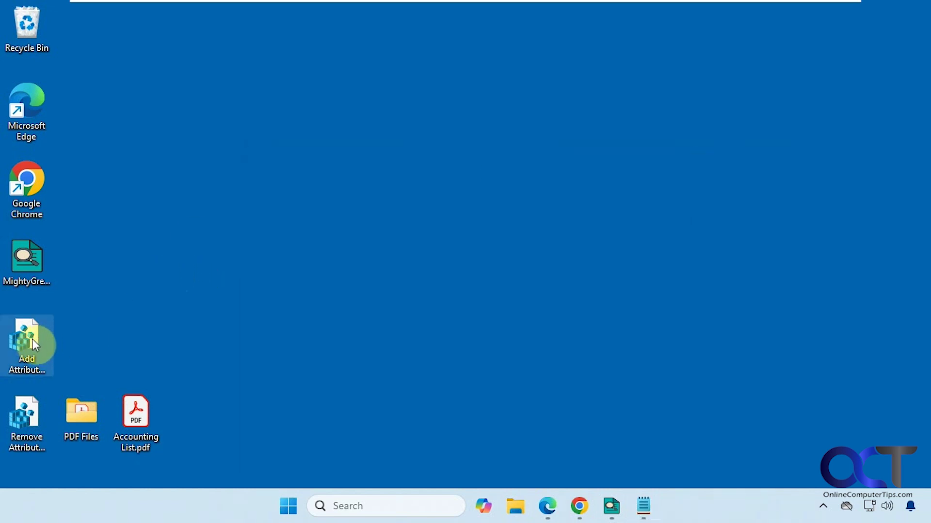
# Step: Run Add Attributes Menu.reg and approve the security, UAC and merge prompts
pyautogui.doubleClick(27, 341)
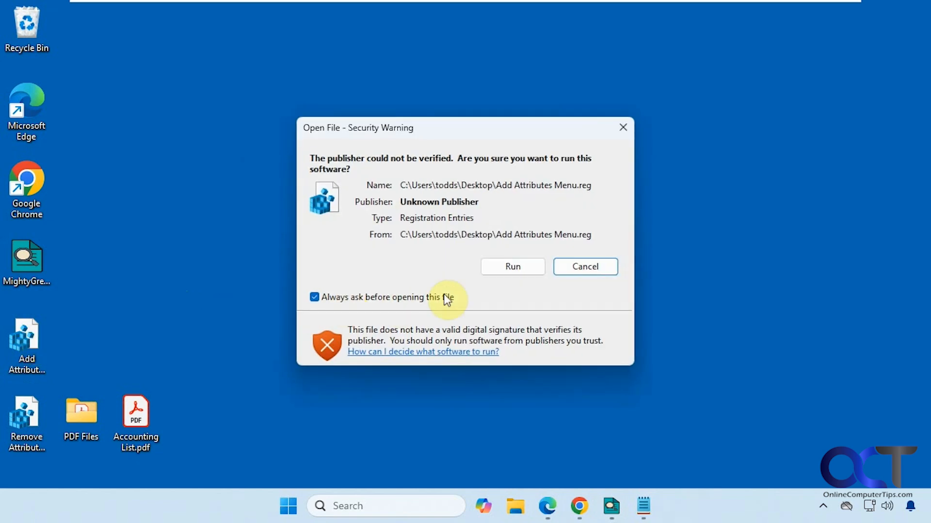
pyautogui.click(512, 266)
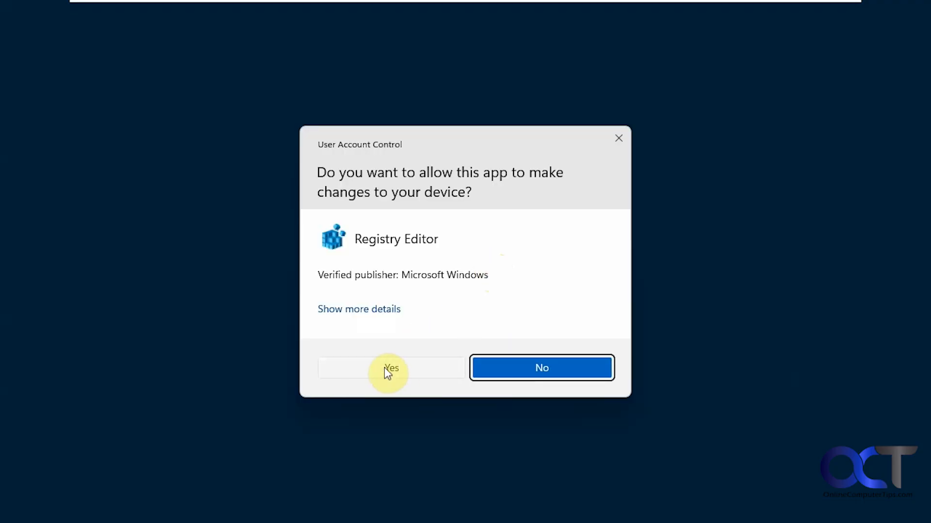
pyautogui.click(390, 367)
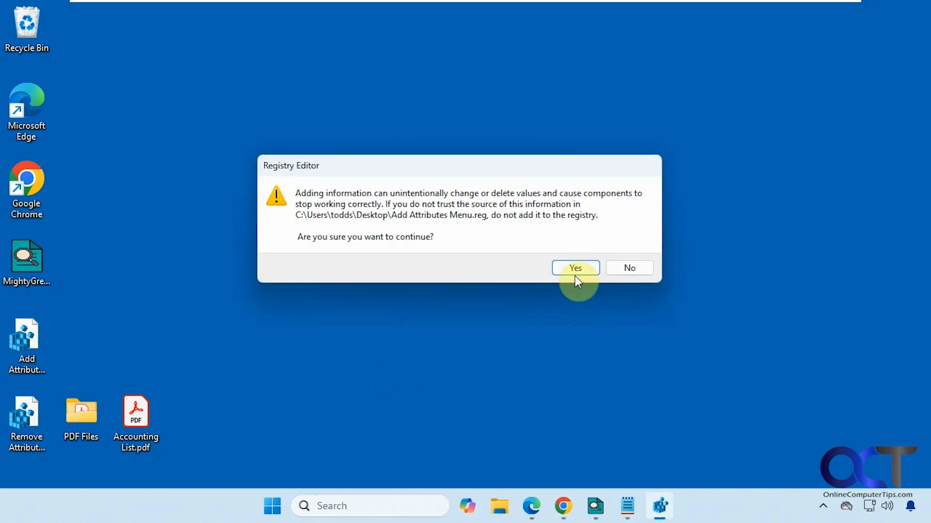
pyautogui.click(575, 267)
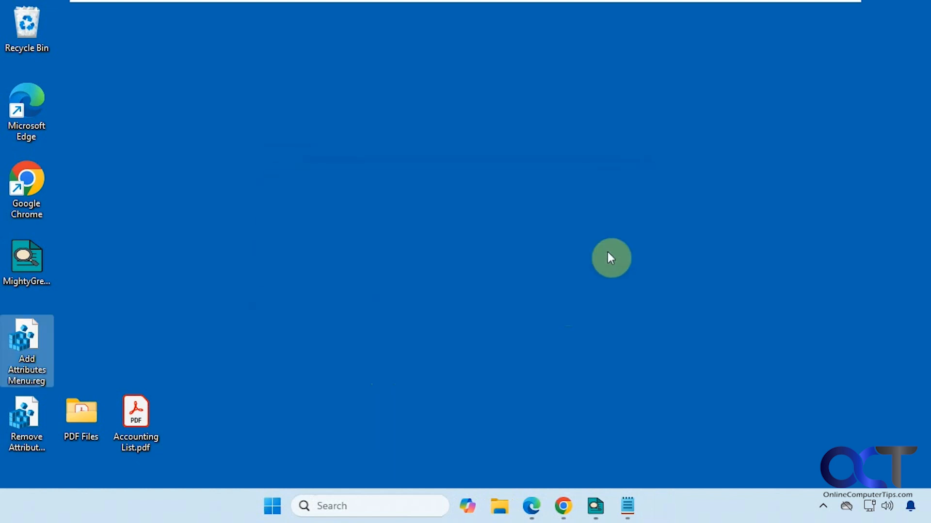
pyautogui.moveTo(136, 413)
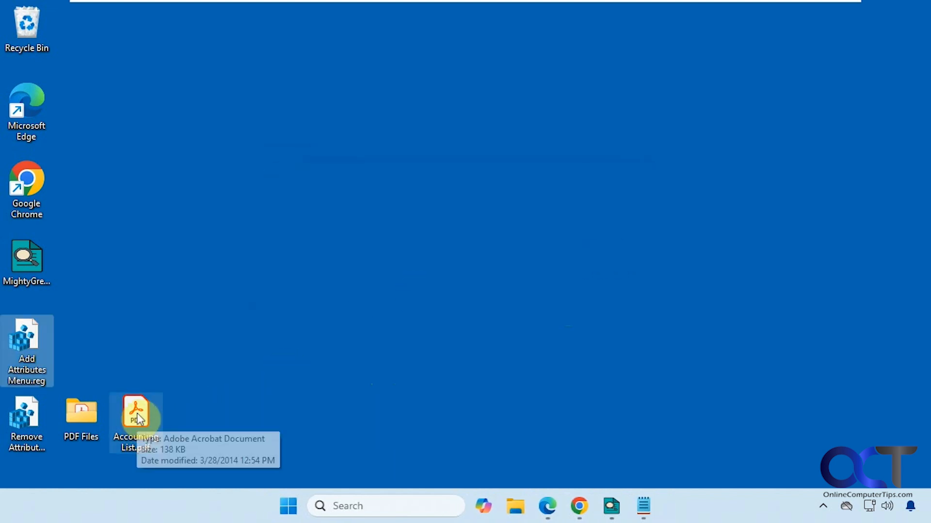
pyautogui.rightClick(137, 416)
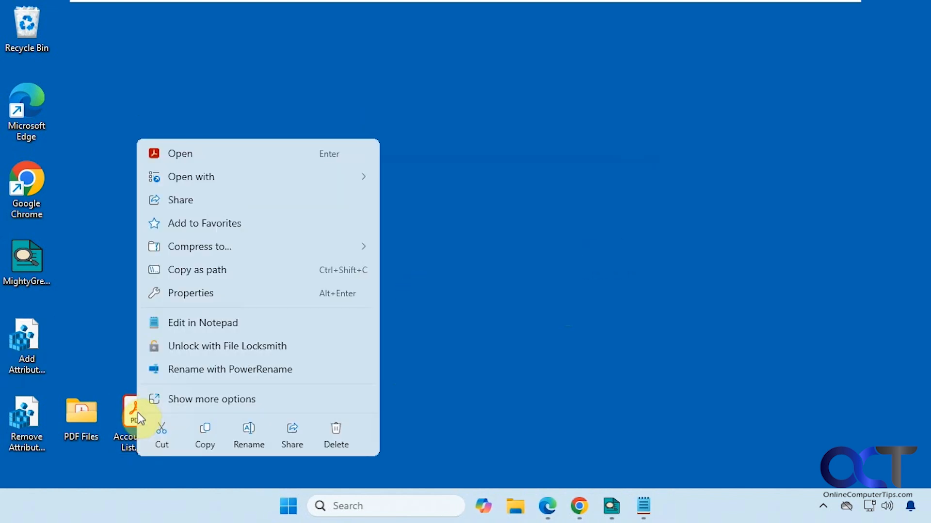
pyautogui.click(212, 399)
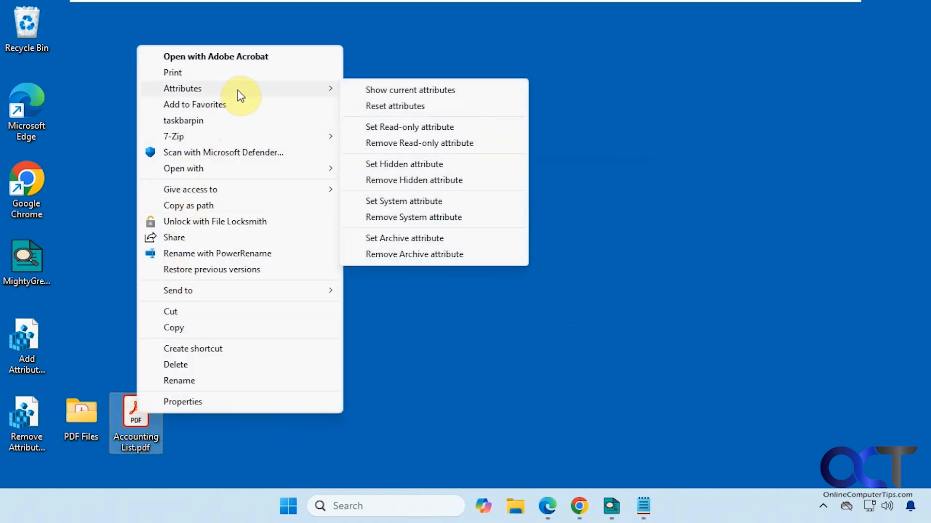
pyautogui.click(411, 93)
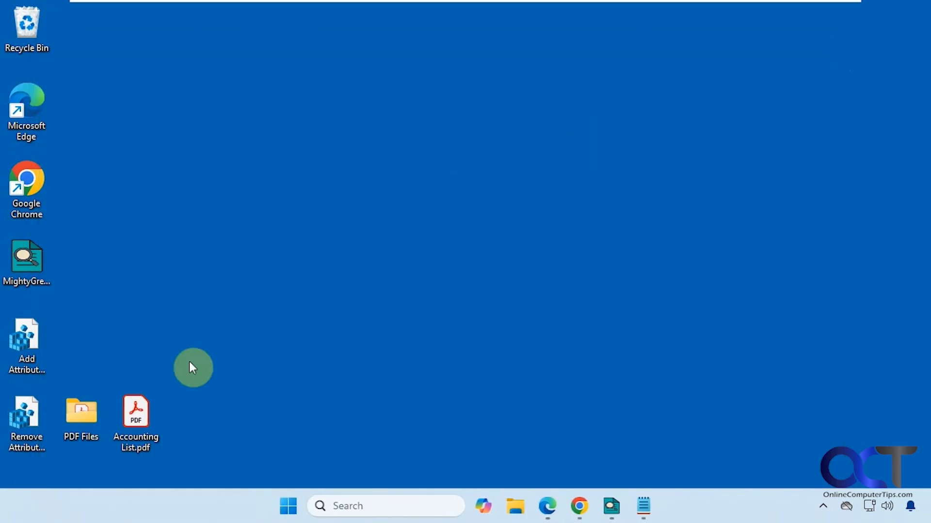
# Step: Set the Read-only attribute on Accounting List.pdf from its Attributes submenu
pyautogui.rightClick(136, 411)
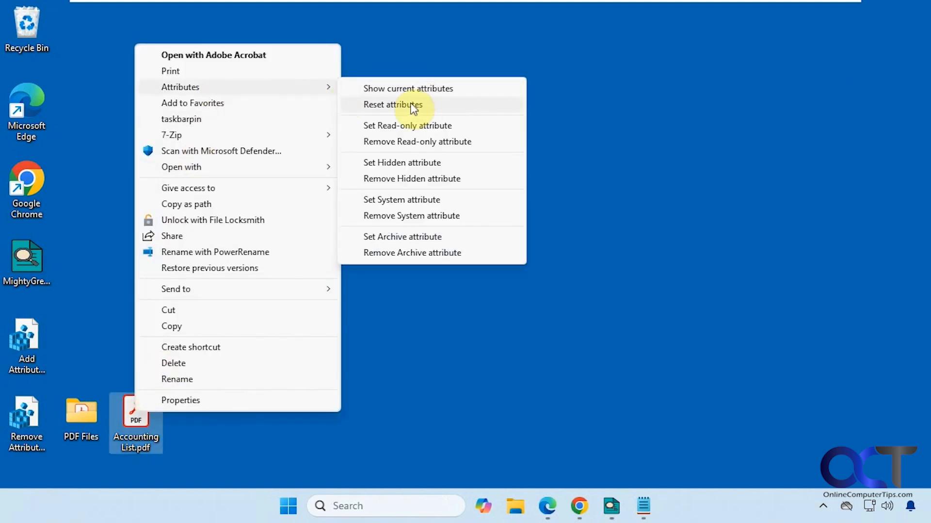
pyautogui.moveTo(368, 178)
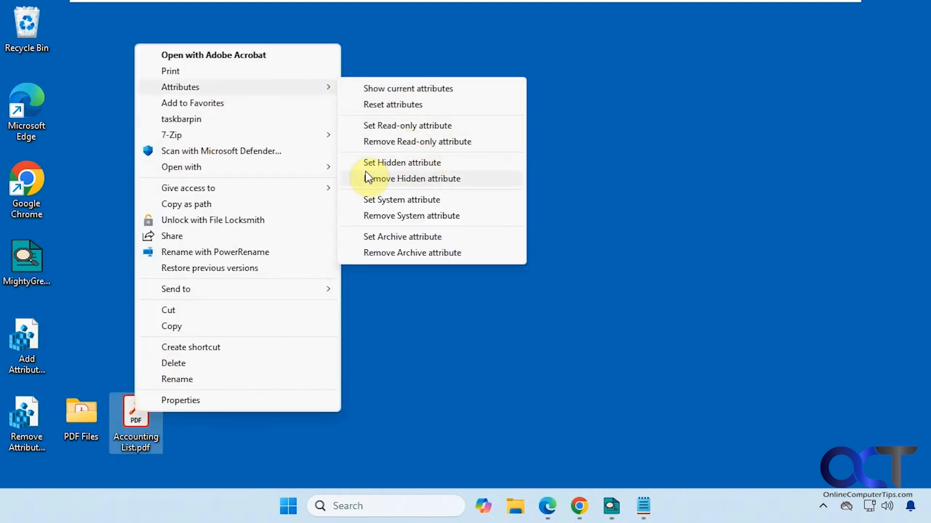
pyautogui.moveTo(428, 212)
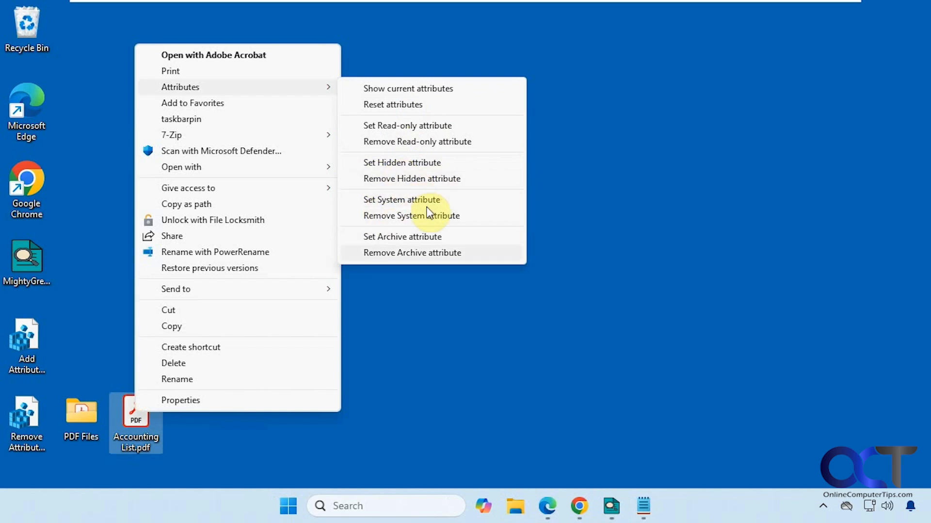
pyautogui.moveTo(413, 244)
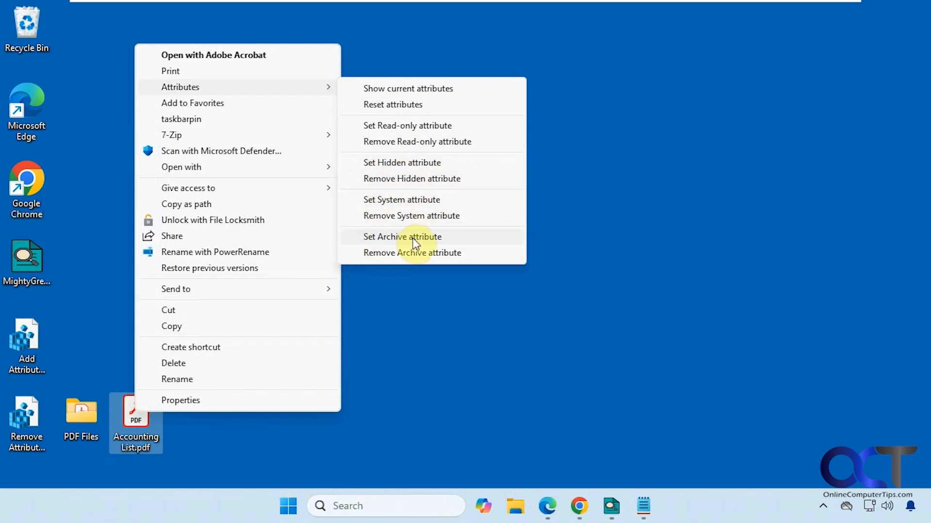
pyautogui.moveTo(411, 252)
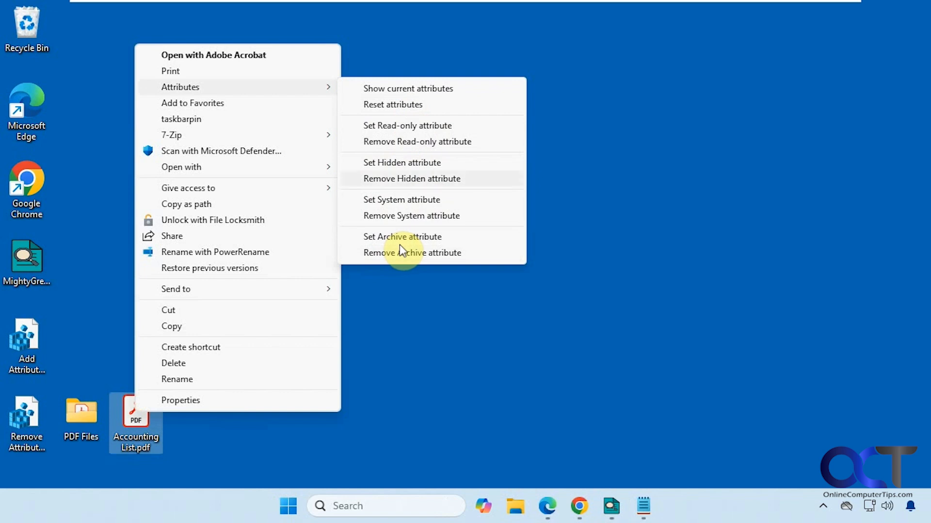
pyautogui.moveTo(413, 129)
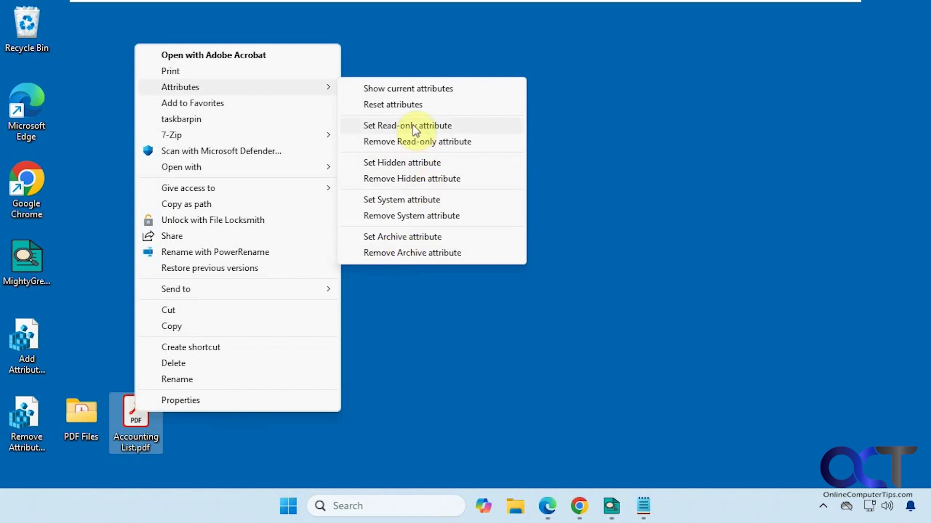
pyautogui.click(407, 125)
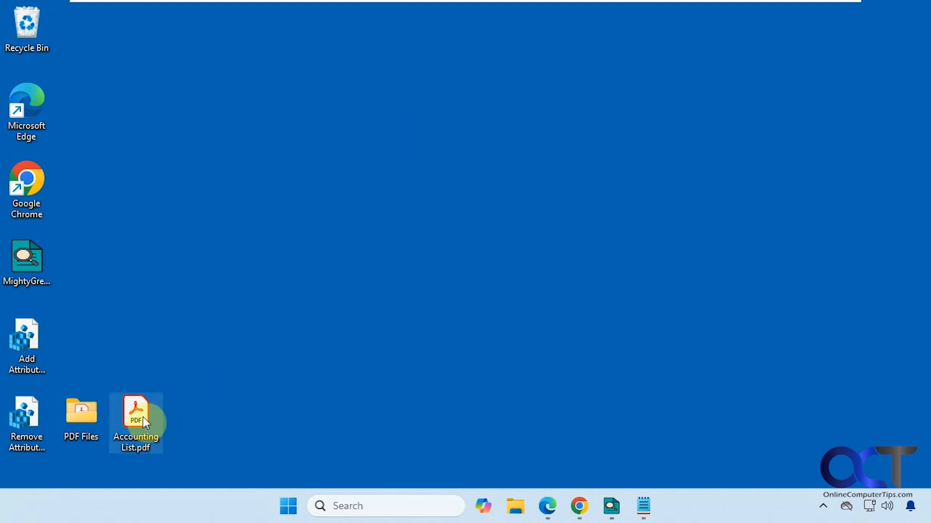
pyautogui.moveTo(209, 301)
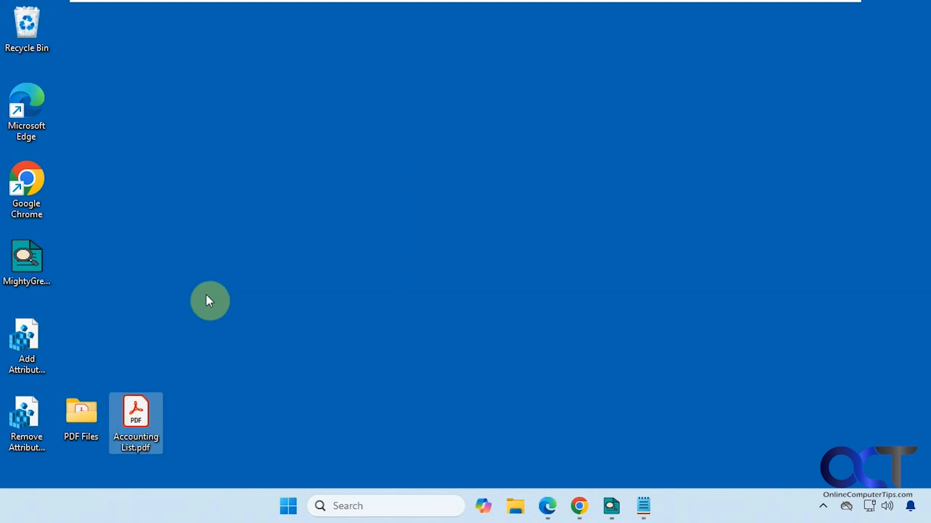
pyautogui.moveTo(259, 456)
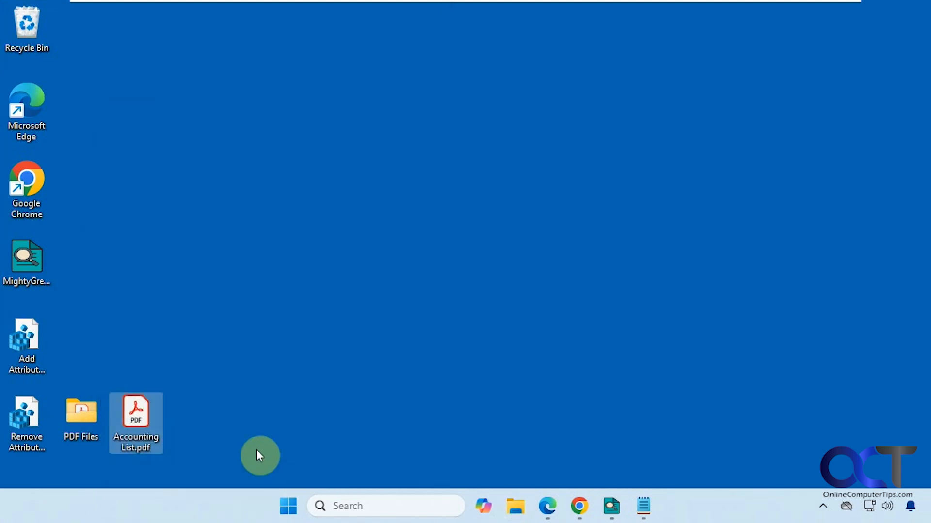
pyautogui.rightClick(136, 422)
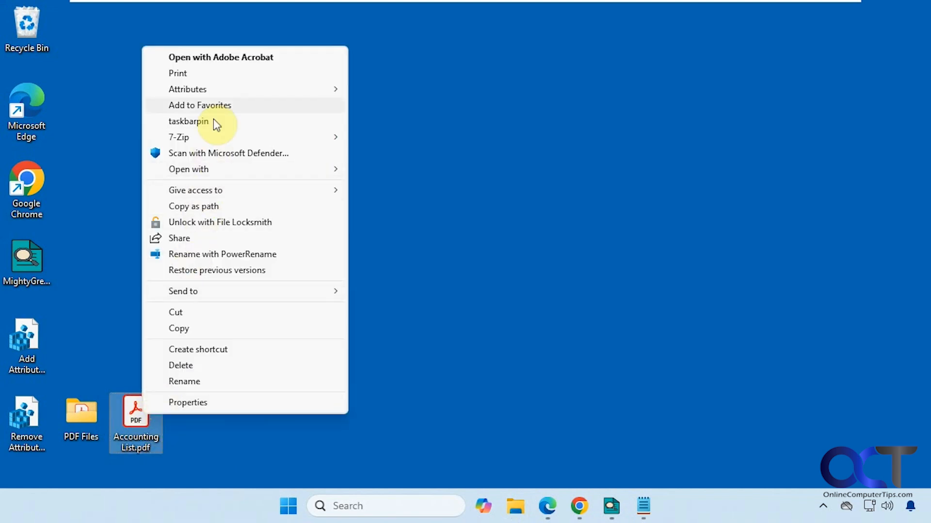
pyautogui.click(187, 89)
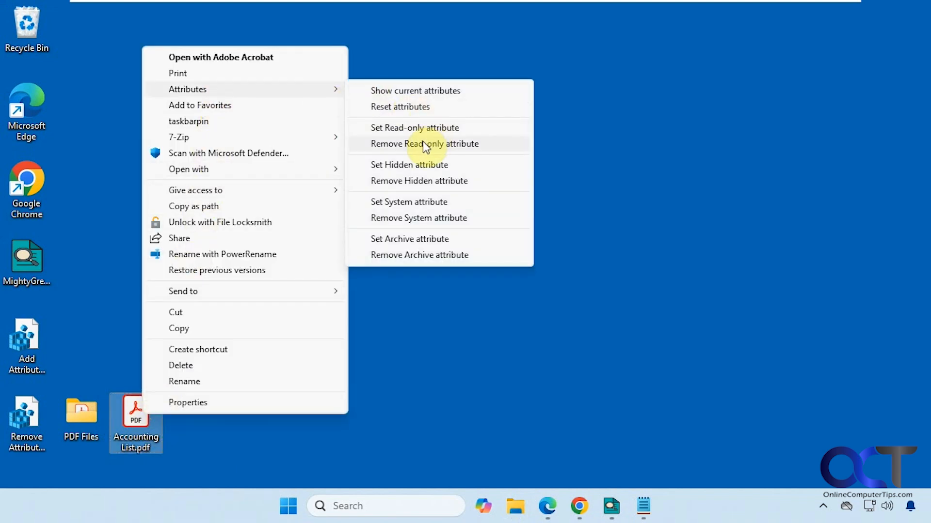
pyautogui.click(425, 143)
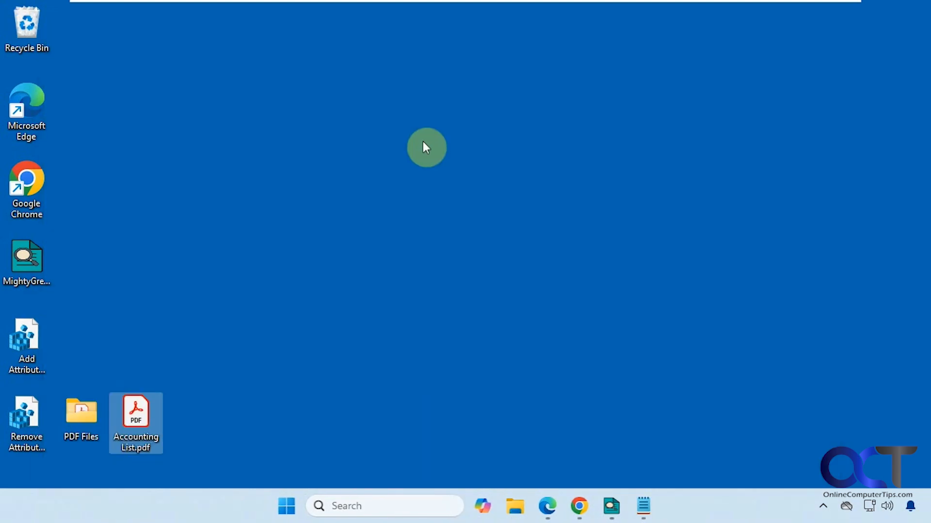
pyautogui.rightClick(136, 412)
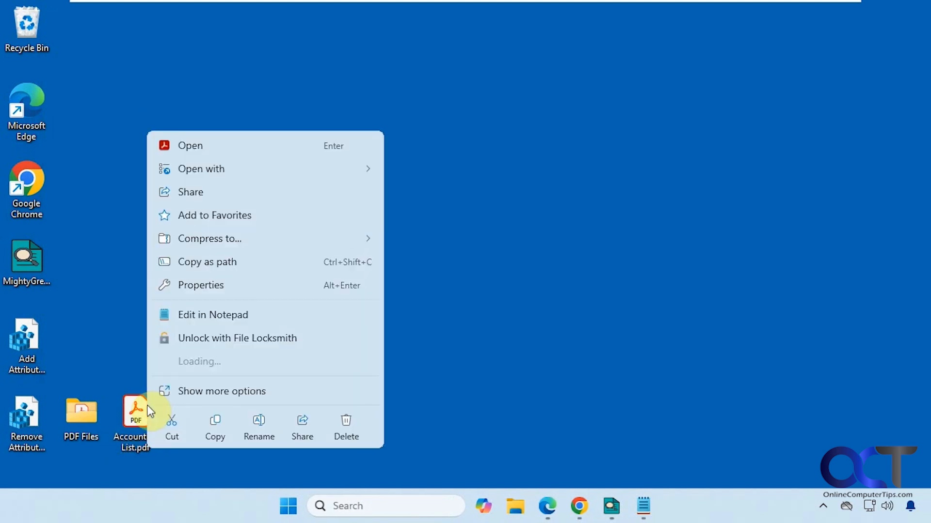
pyautogui.click(202, 285)
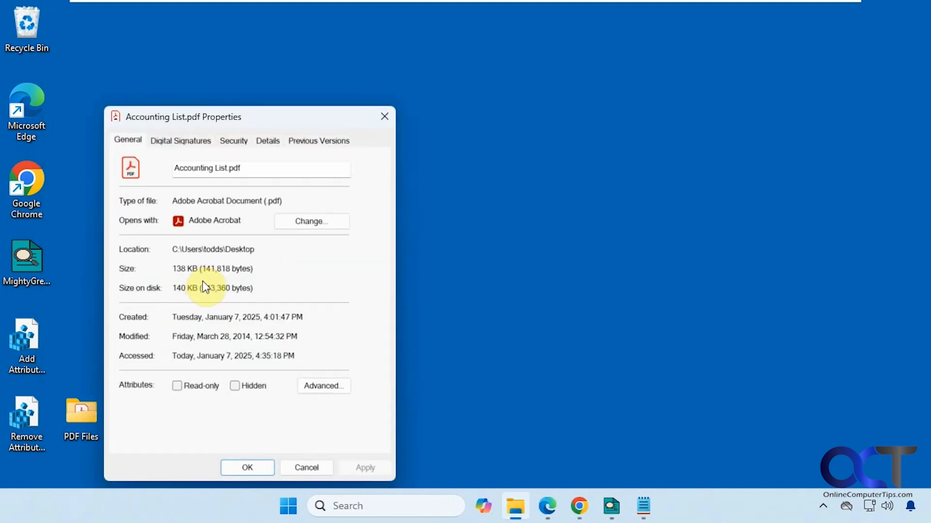
pyautogui.click(247, 468)
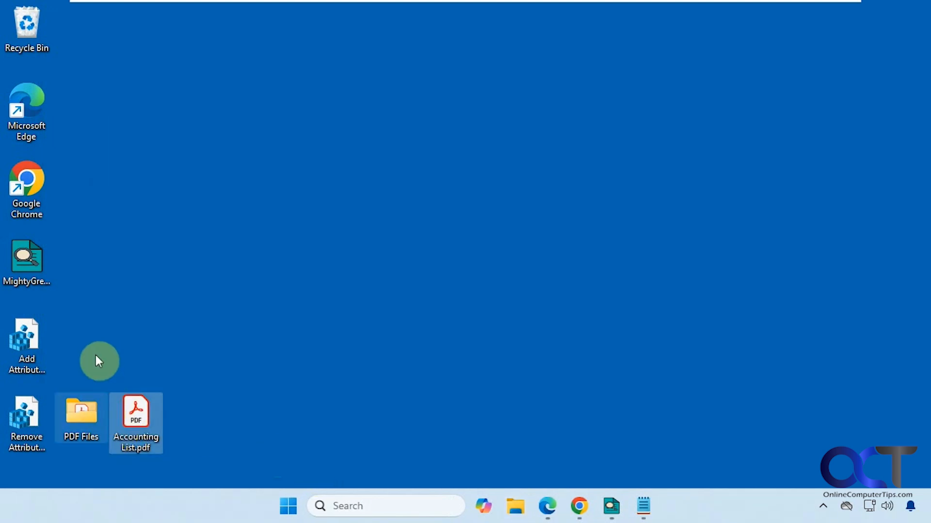
# Step: Set the Hidden attribute on the PDF Files folder, its subfolders and files
pyautogui.rightClick(80, 419)
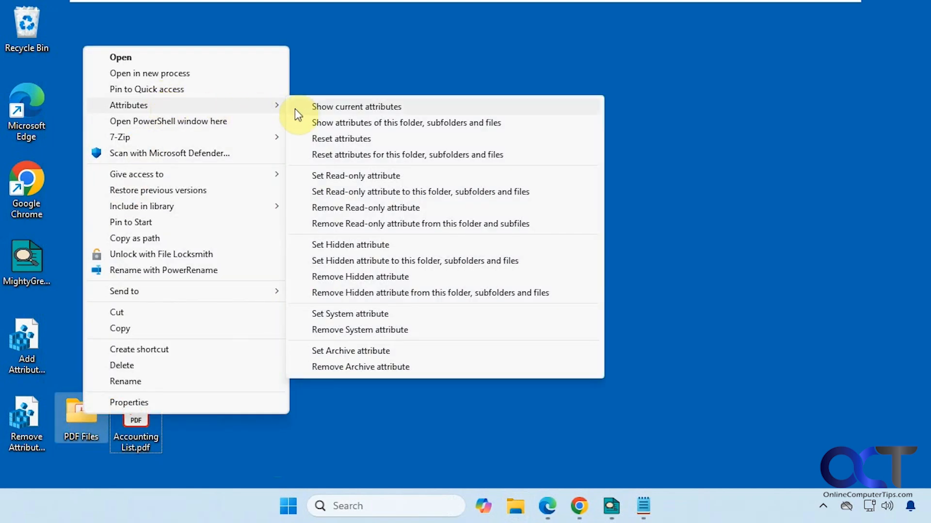
pyautogui.moveTo(359, 125)
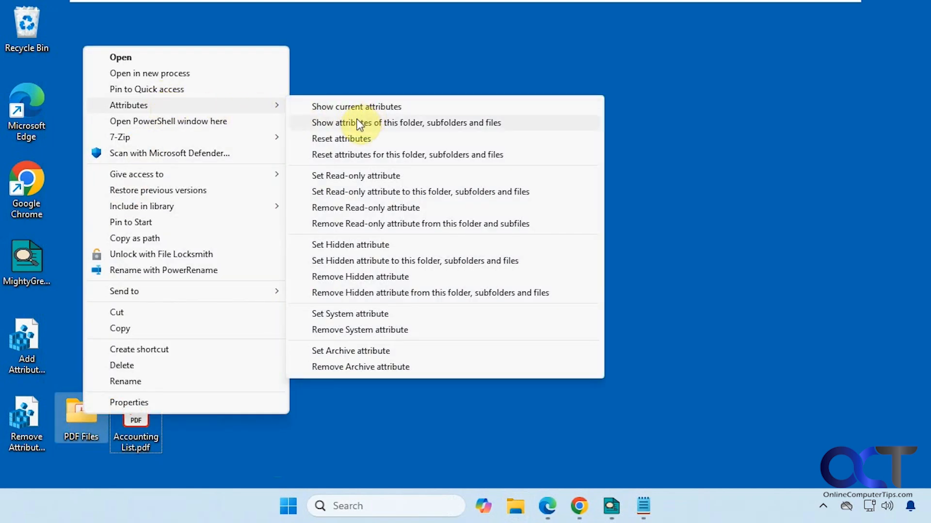
pyautogui.moveTo(482, 129)
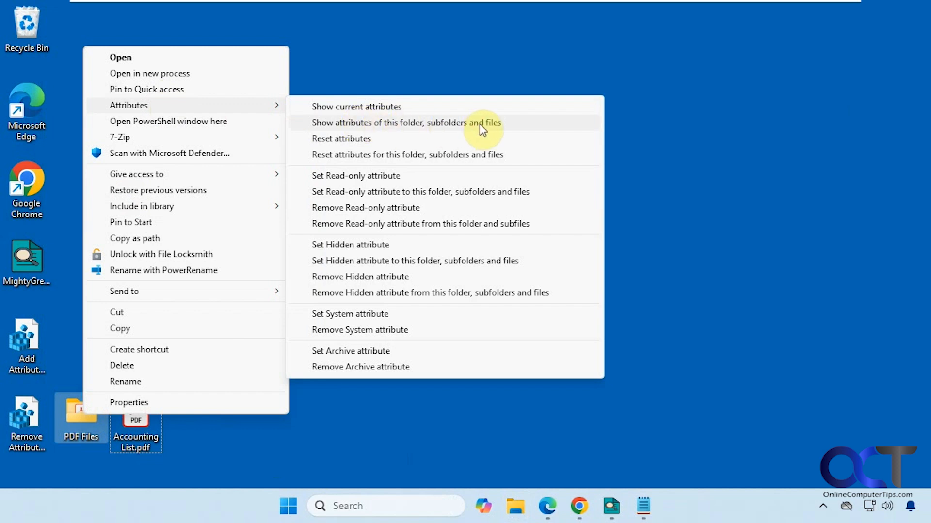
pyautogui.moveTo(412, 221)
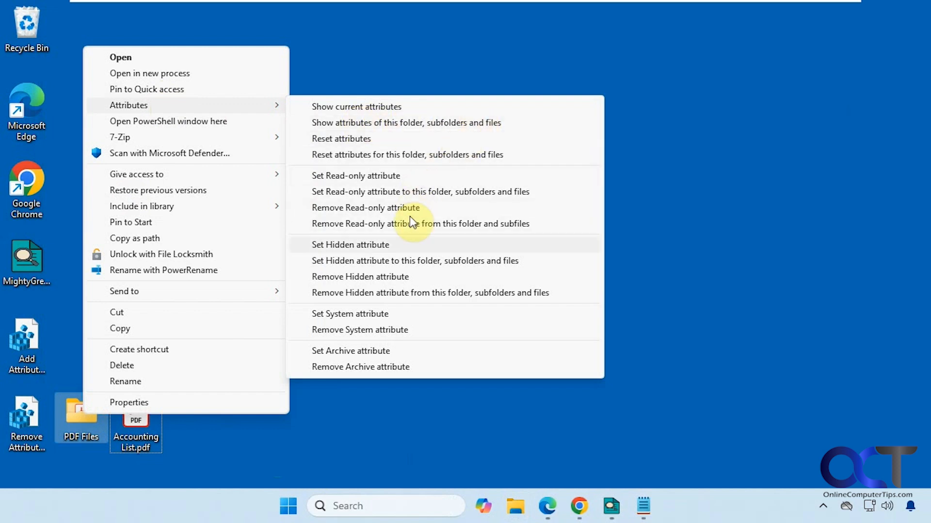
pyautogui.moveTo(355, 248)
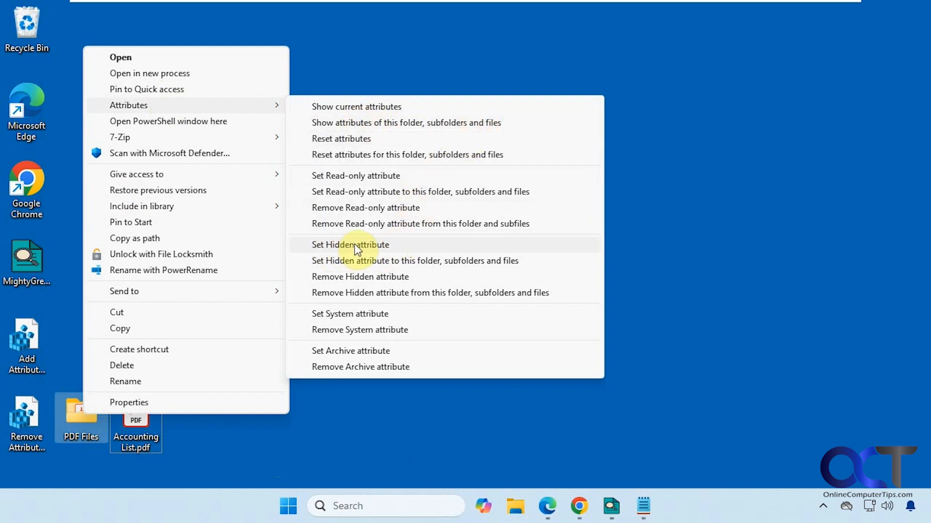
pyautogui.moveTo(356, 261)
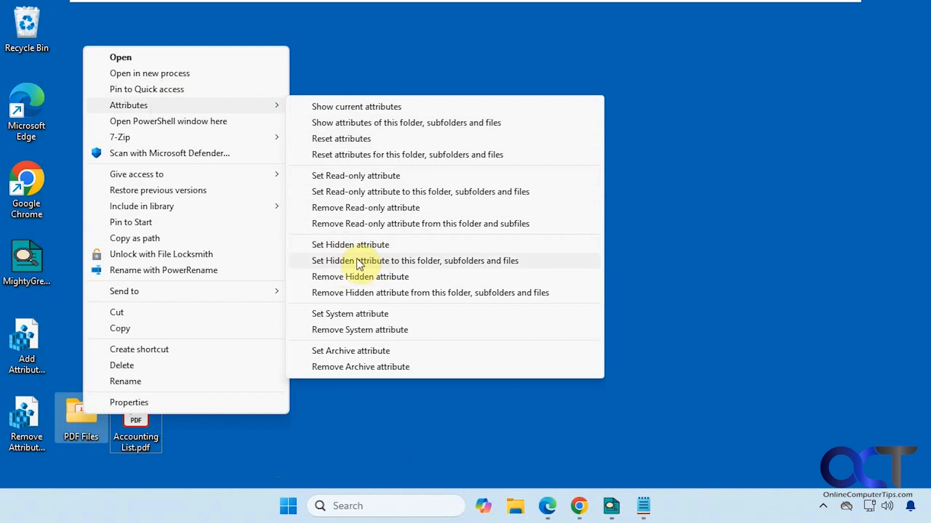
pyautogui.moveTo(392, 269)
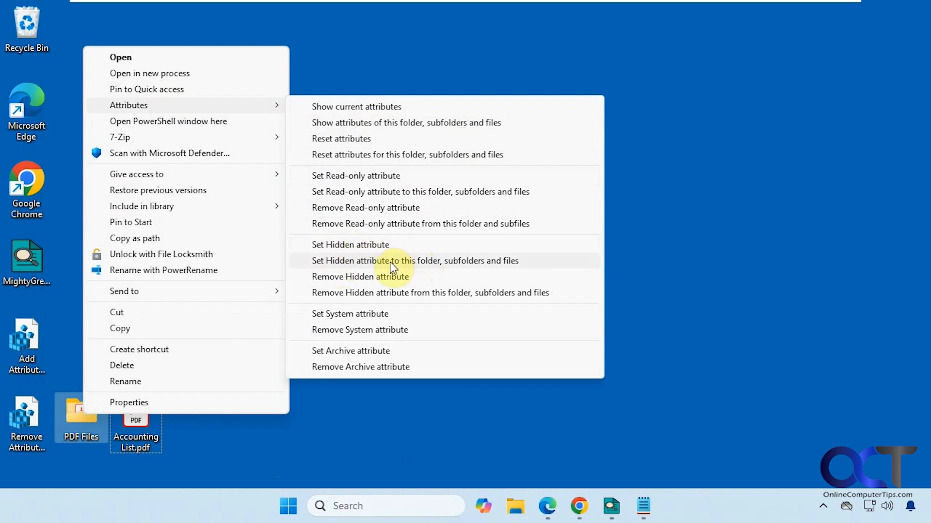
pyautogui.click(394, 268)
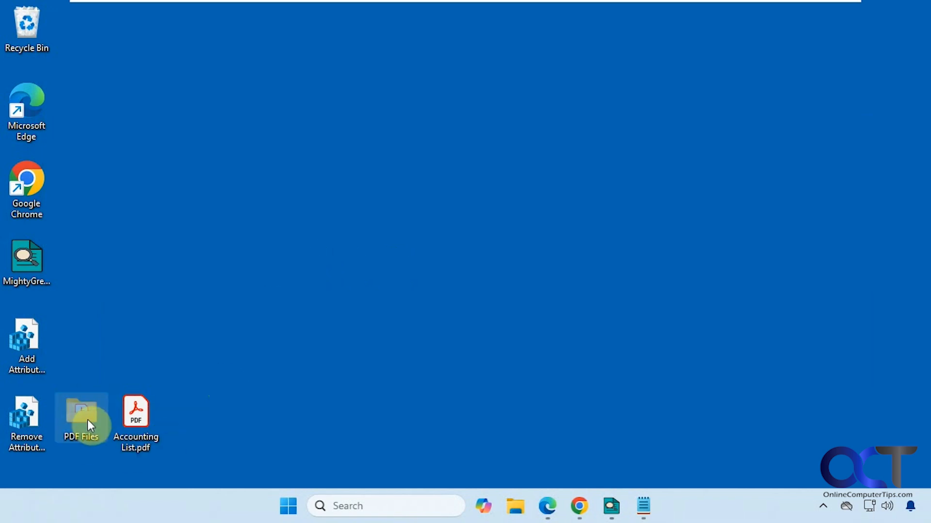
pyautogui.doubleClick(82, 414)
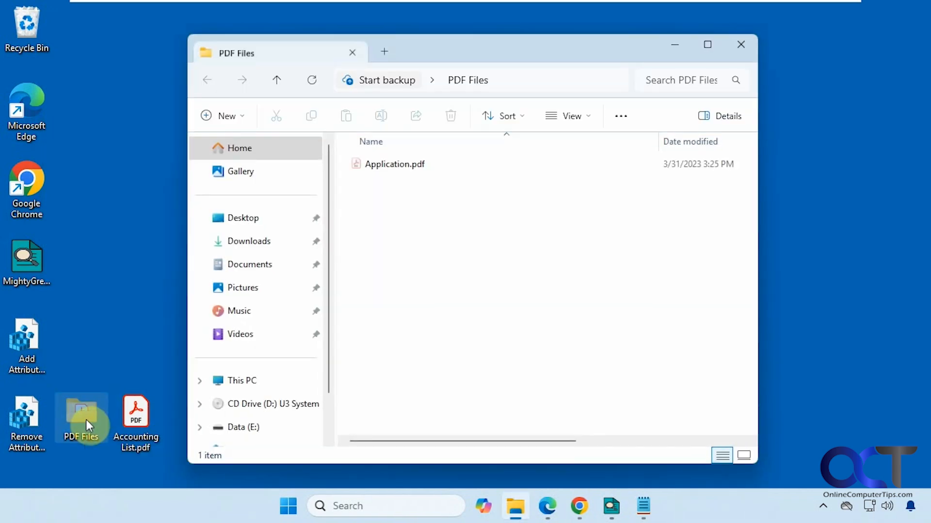
pyautogui.rightClick(395, 164)
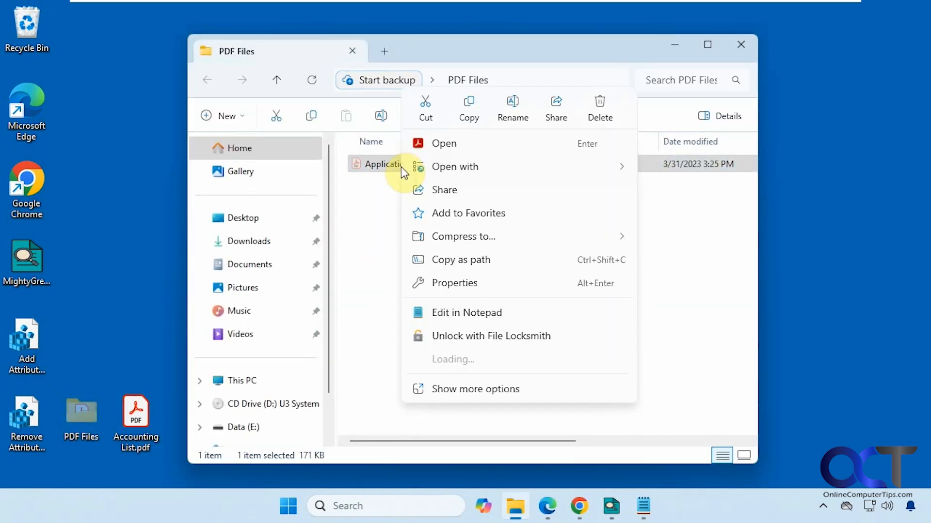
pyautogui.click(454, 283)
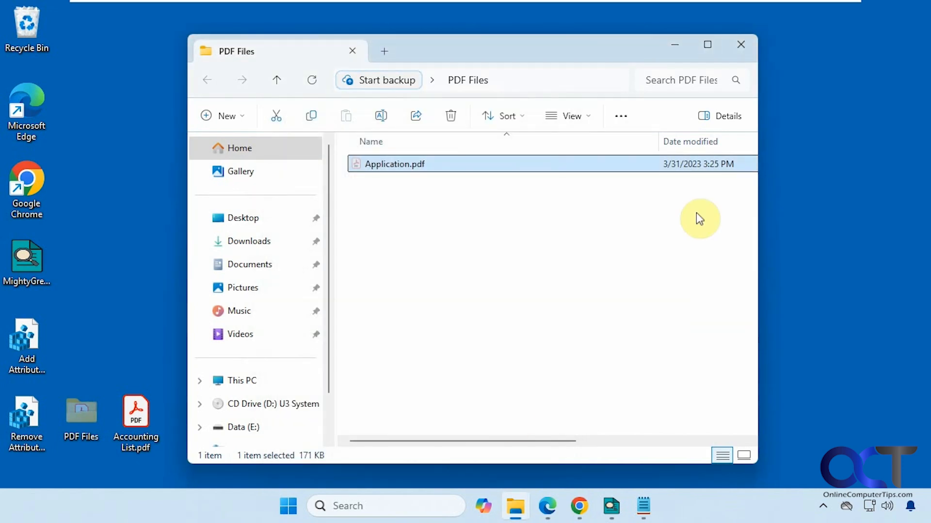
pyautogui.click(740, 44)
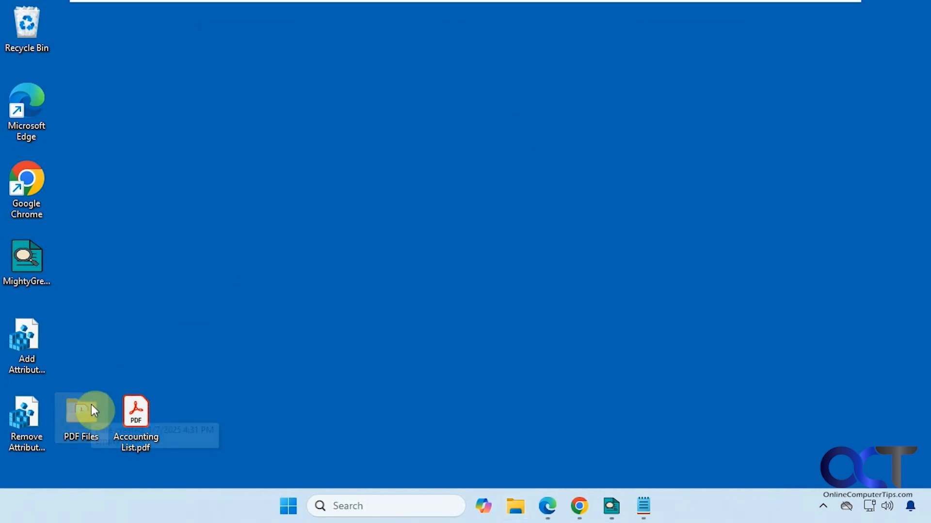
# Step: Bring up the PDF Files folder's context menu to reach its Attributes options
pyautogui.rightClick(80, 416)
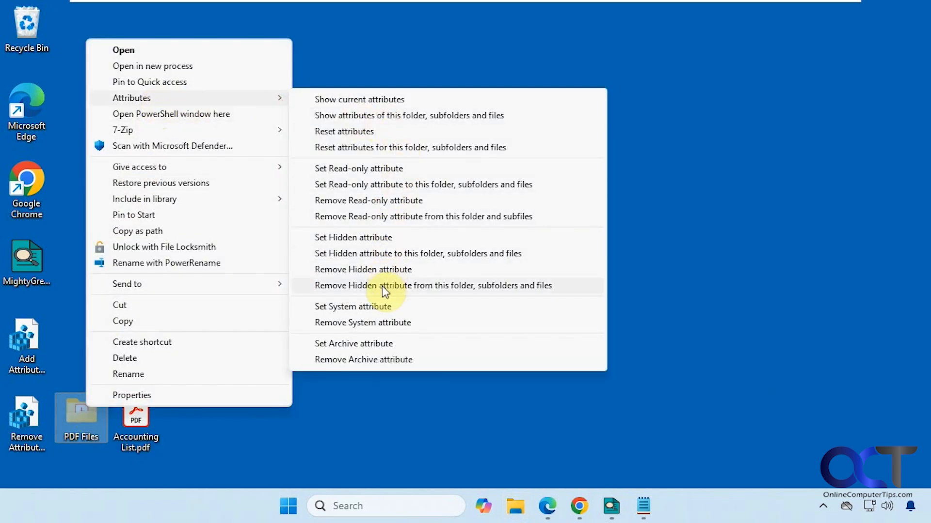
pyautogui.moveTo(398, 291)
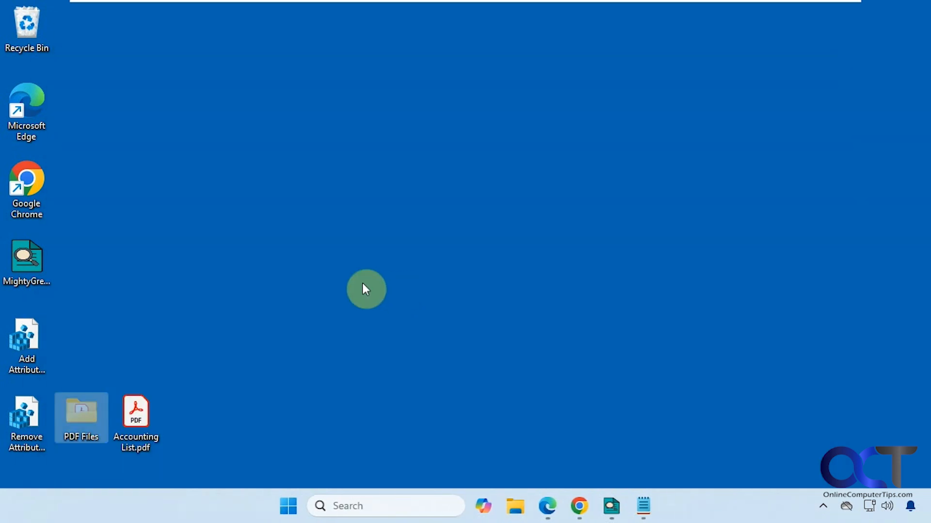
pyautogui.moveTo(279, 287)
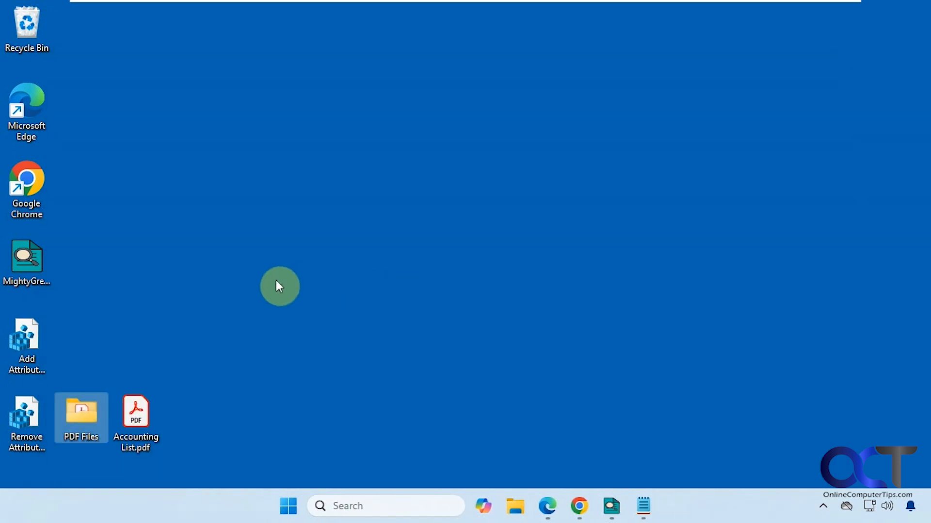
pyautogui.moveTo(252, 288)
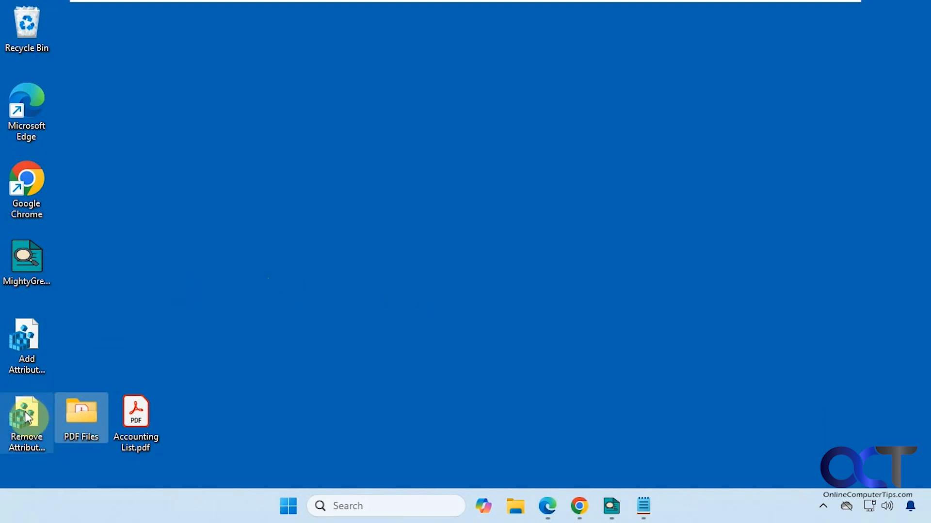
# Step: Run Remove Attributes Menu.reg and approve the security and merge prompts
pyautogui.doubleClick(27, 419)
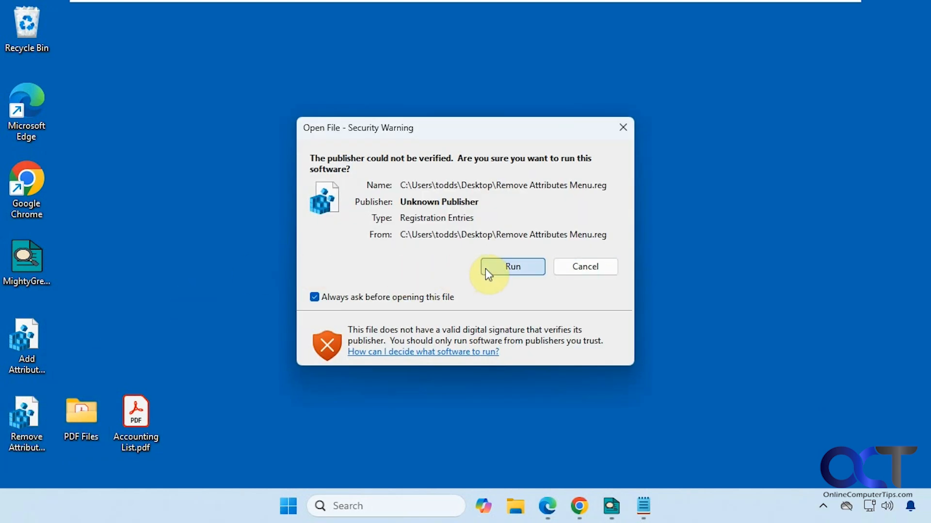
pyautogui.click(512, 267)
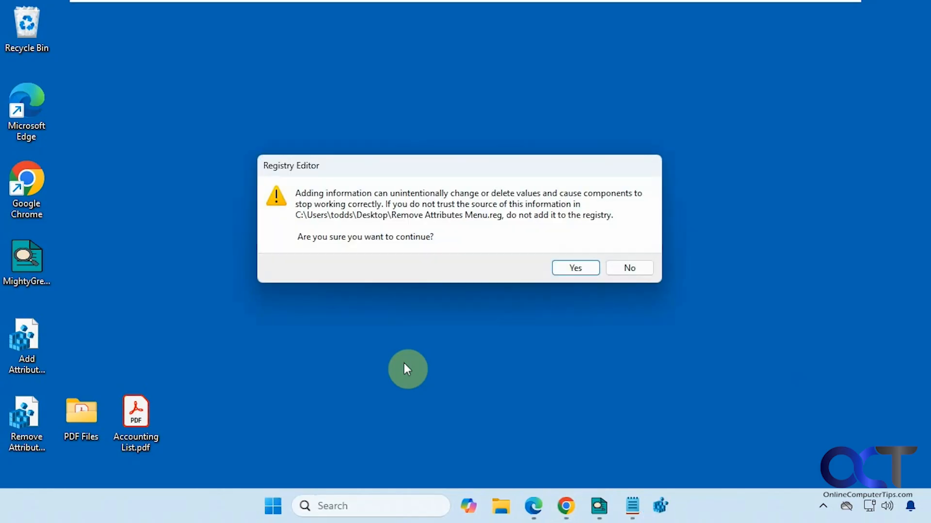
pyautogui.click(574, 268)
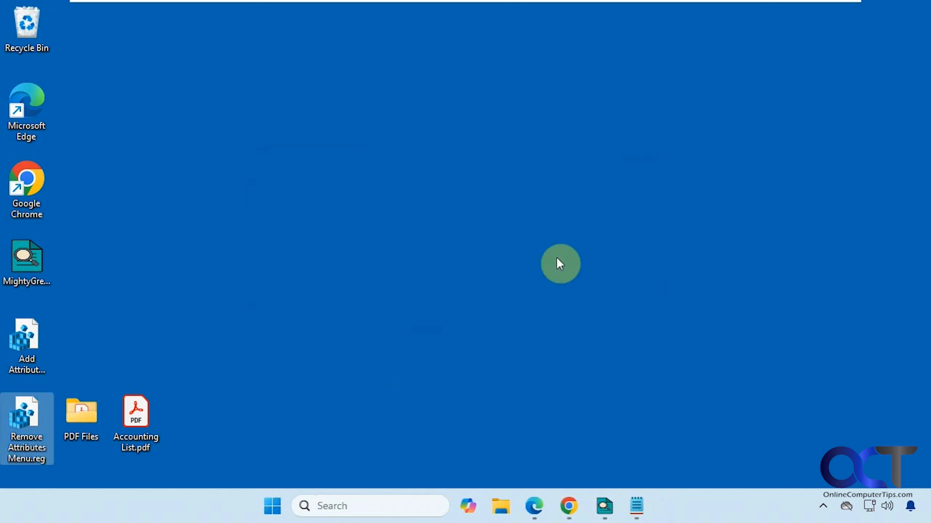
pyautogui.rightClick(136, 416)
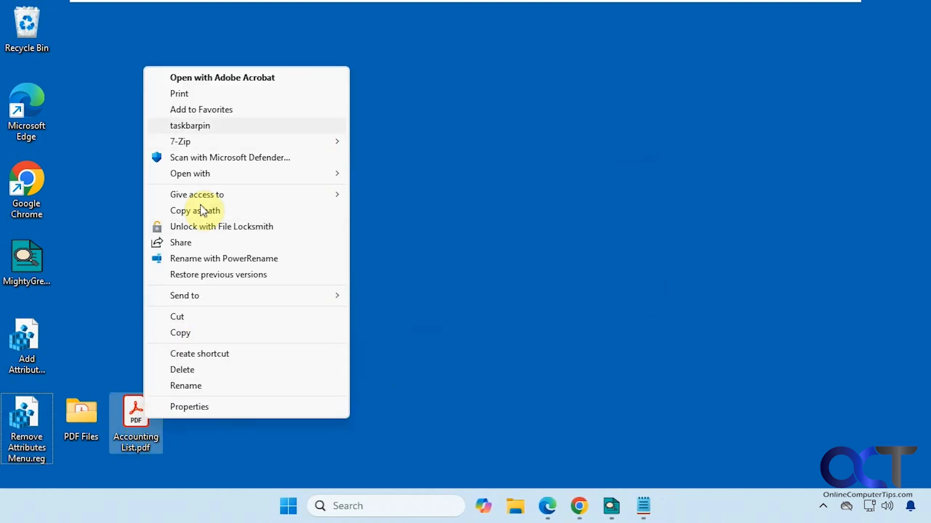
pyautogui.click(501, 237)
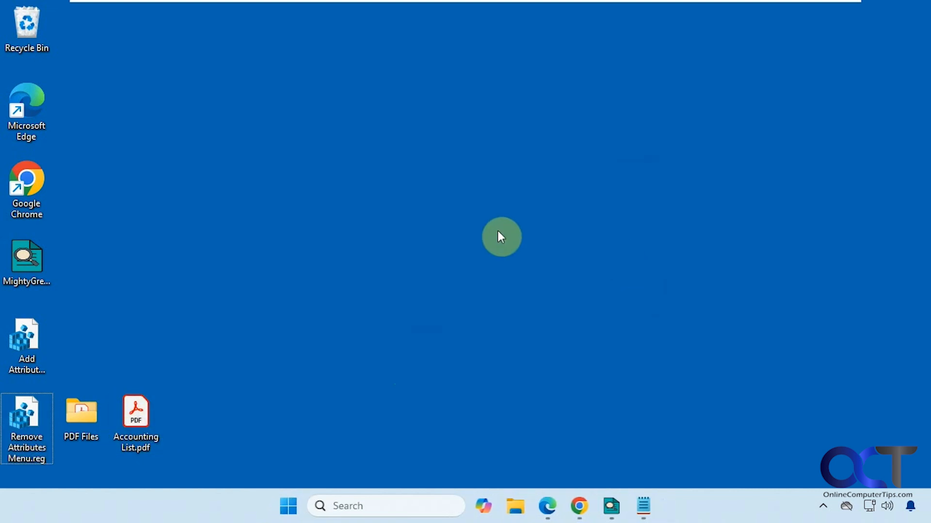
pyautogui.moveTo(169, 302)
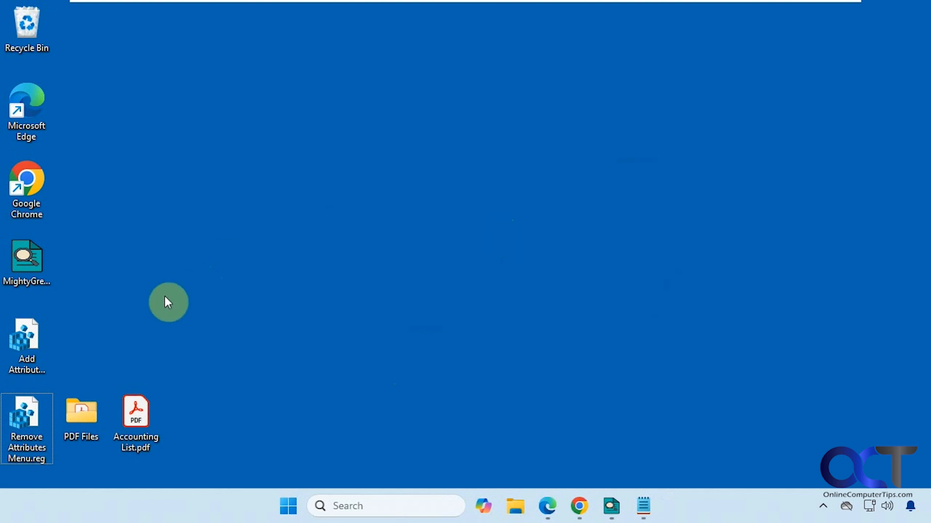
pyautogui.moveTo(325, 247)
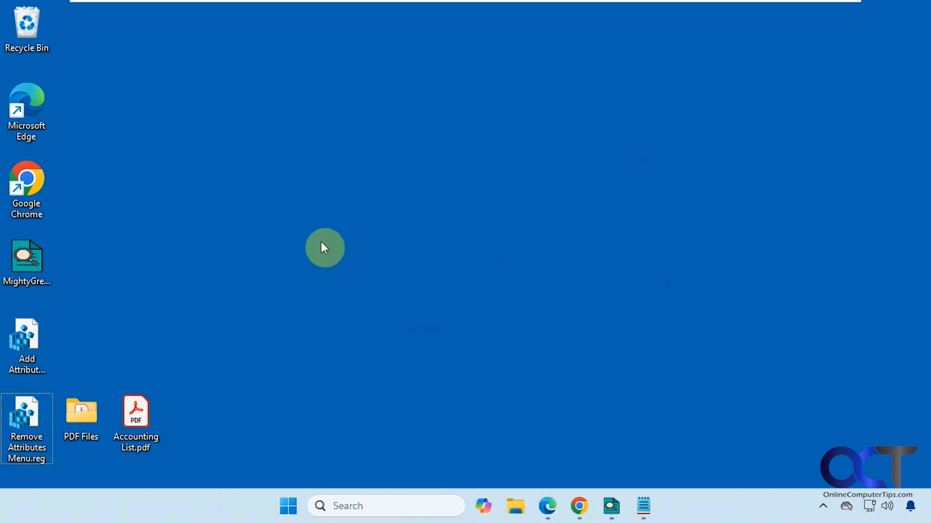